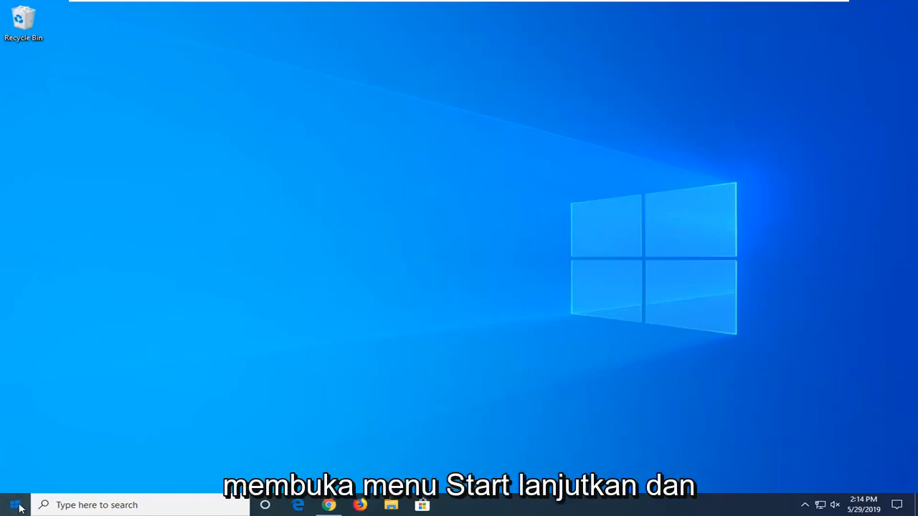
Search 'troubleshoot' from Start and open the Troubleshoot settings page.
click(11, 504)
text(troubleshoot)
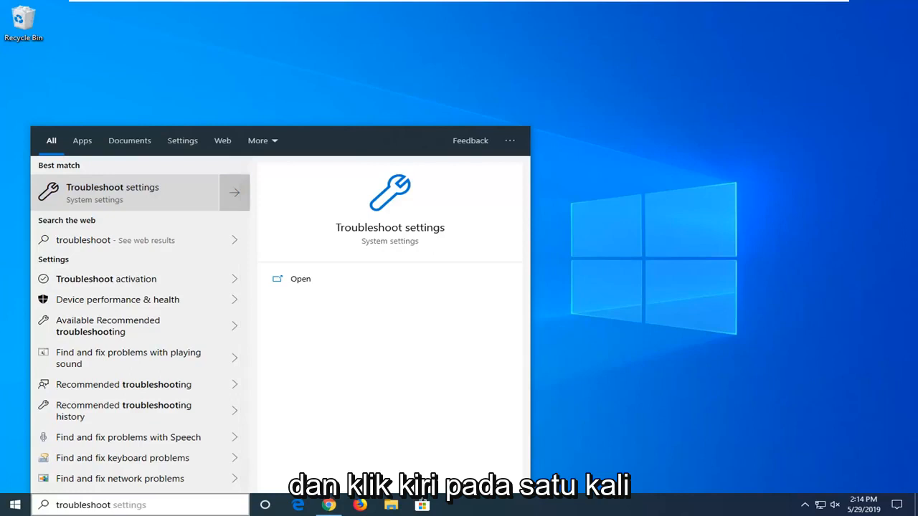
click(112, 192)
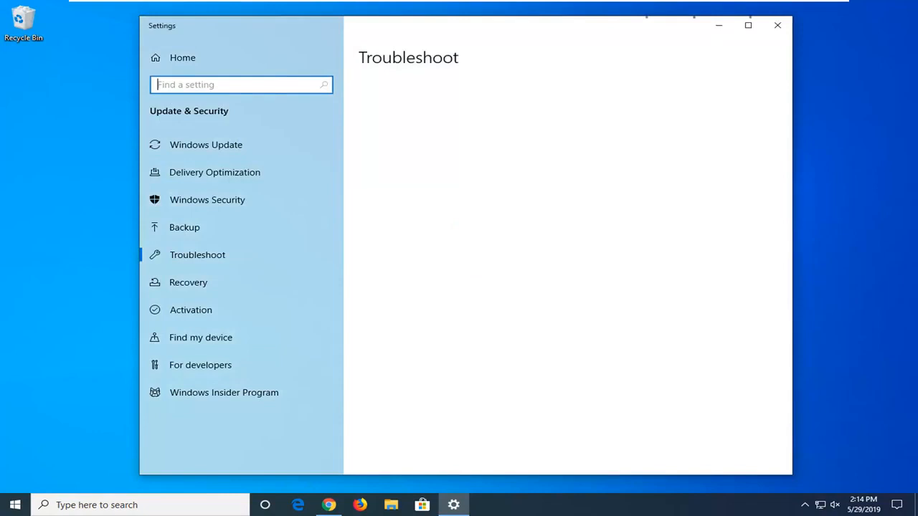
Run the Printer troubleshooter until it proposes making OneNote the default printer.
click(198, 255)
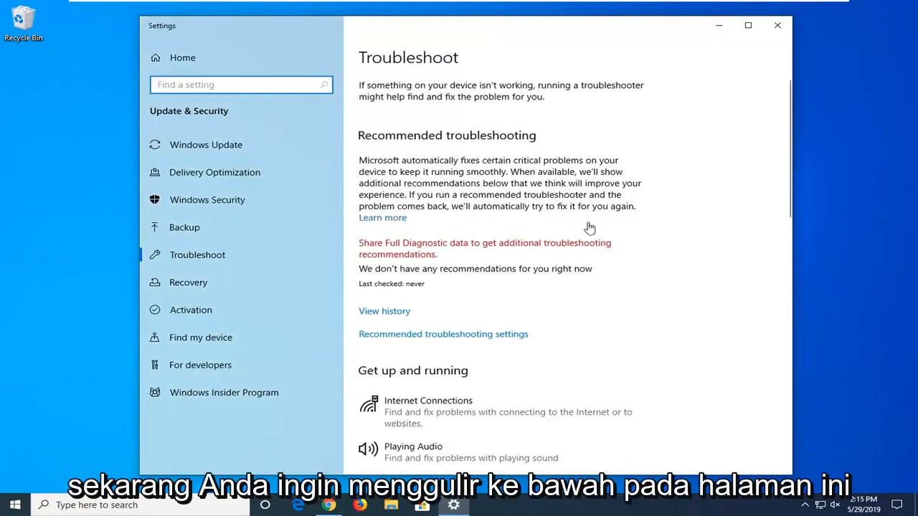
scroll(down, 3)
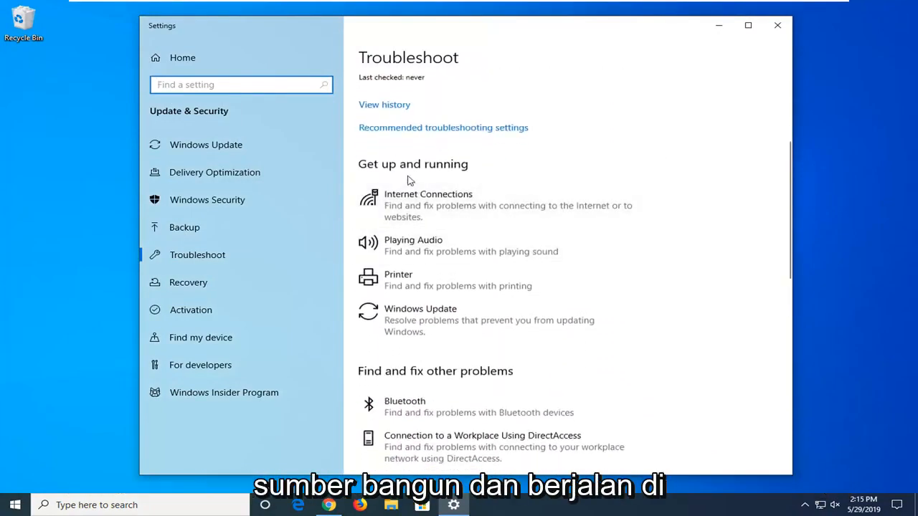
mouse_move(443, 295)
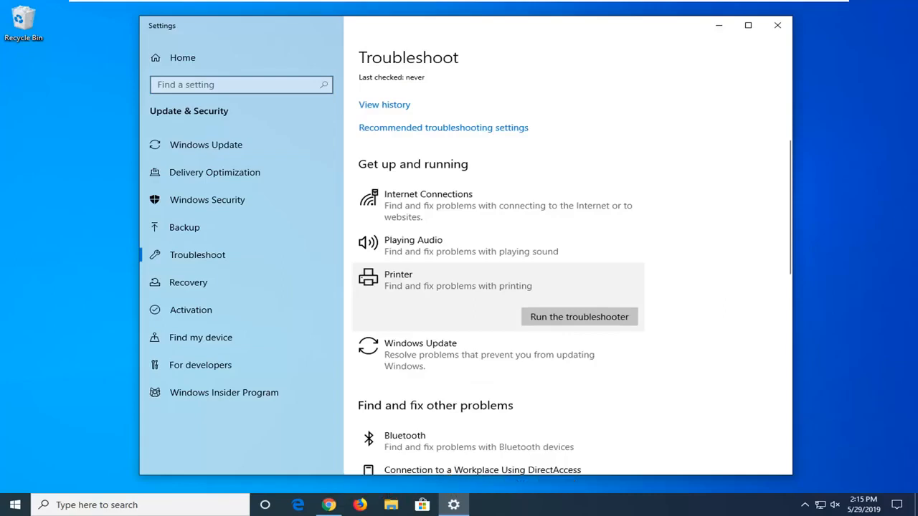
click(580, 317)
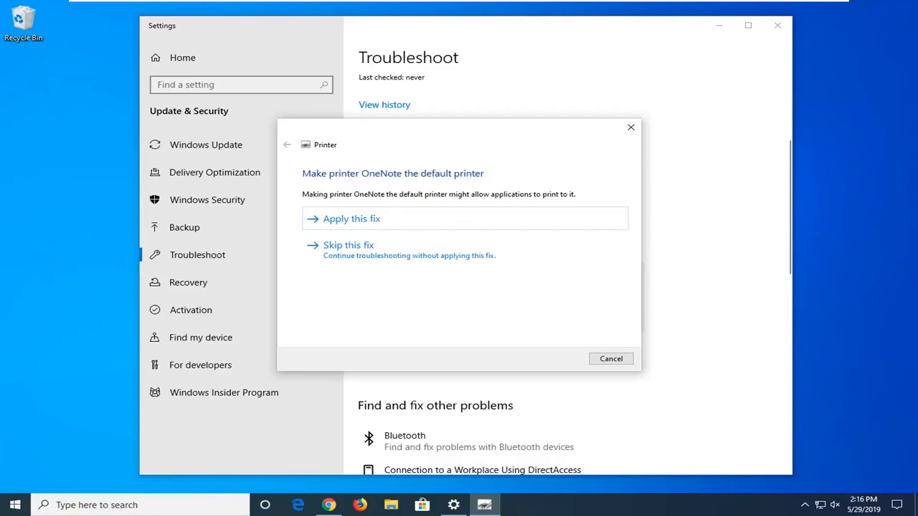
mouse_move(734, 313)
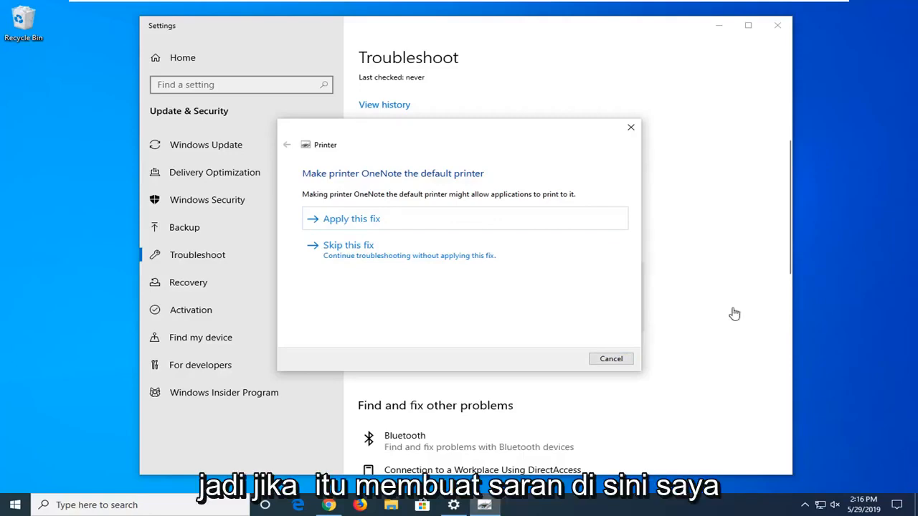
mouse_move(370, 244)
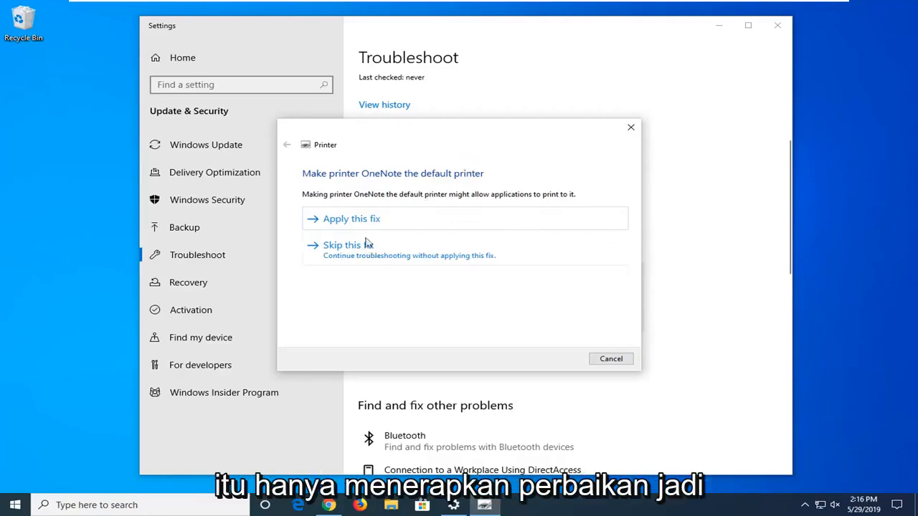
mouse_move(358, 247)
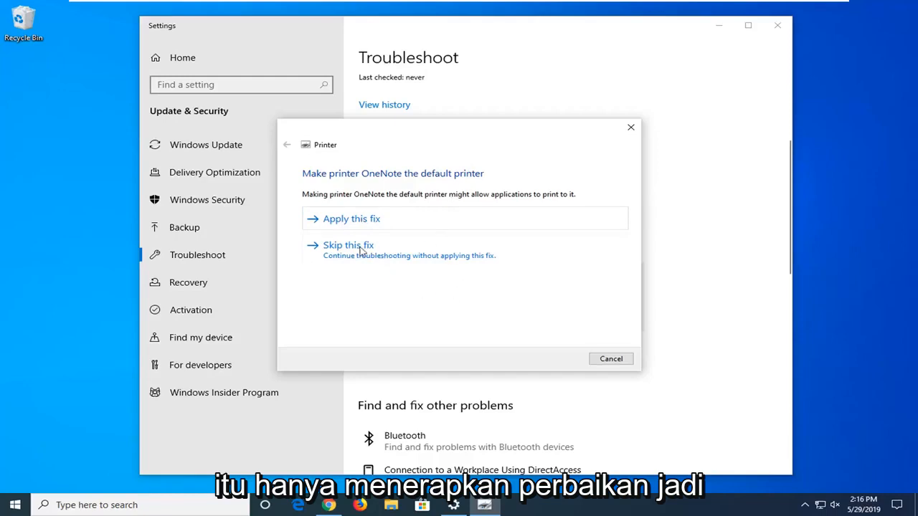
Apply the OneNote default-printer fix and close the completed troubleshooter.
click(350, 219)
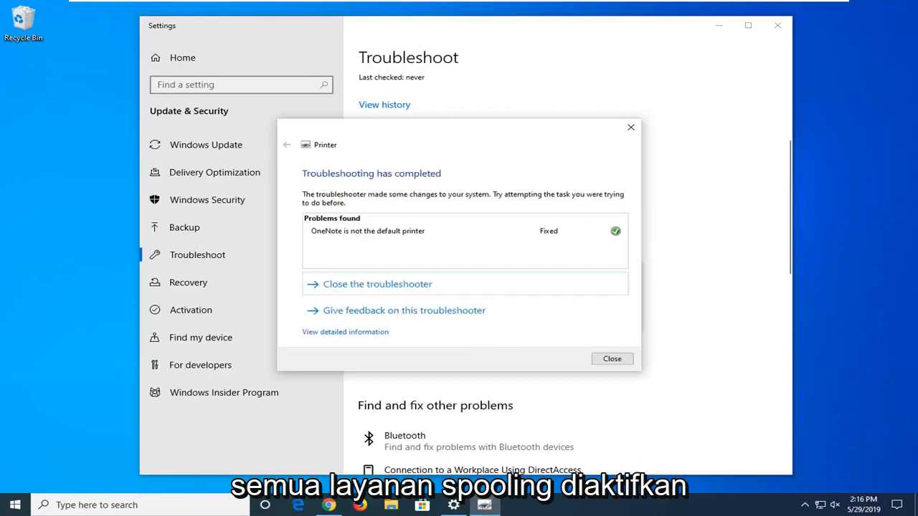
mouse_move(810, 364)
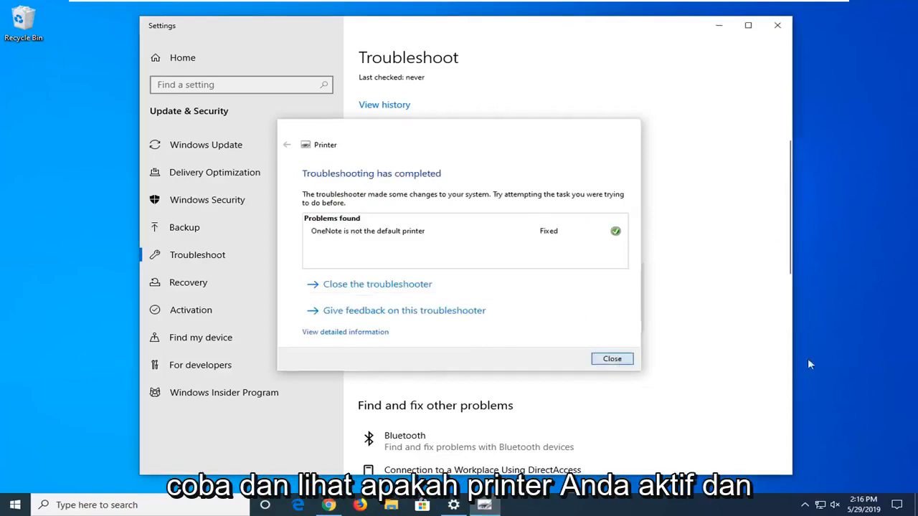
click(611, 358)
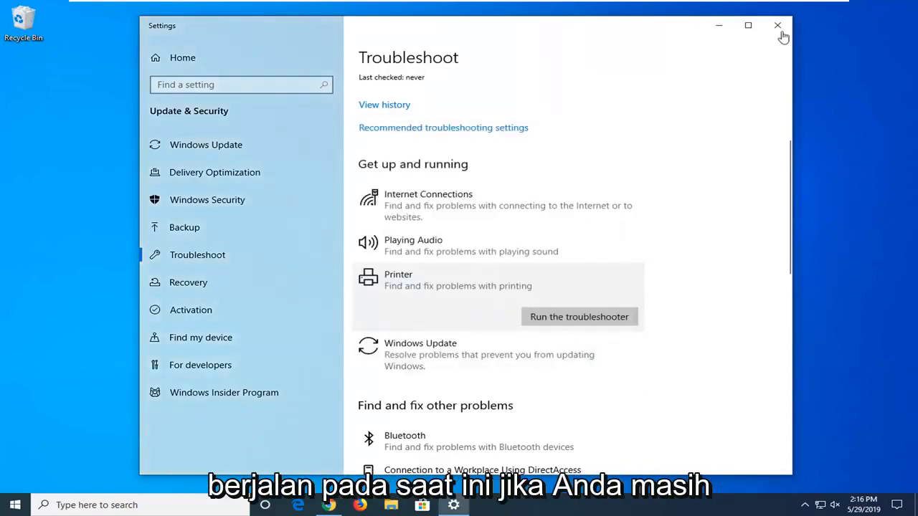
mouse_move(776, 26)
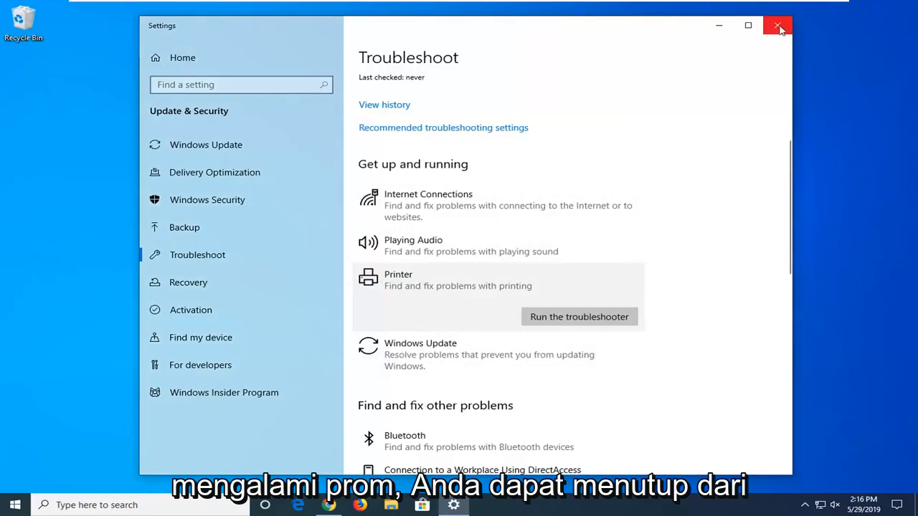
Search 'control panel' from Start and open Control Panel with all items as large icons.
click(11, 505)
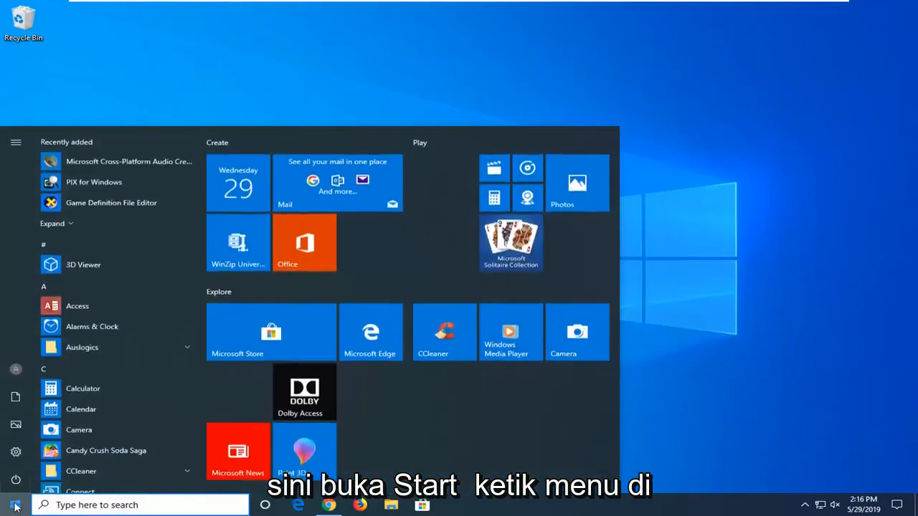
text(control panel)
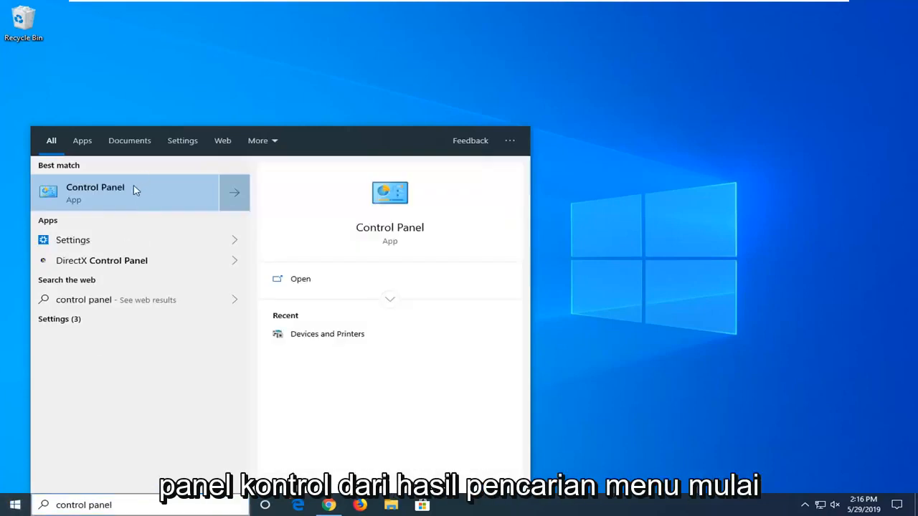
click(94, 192)
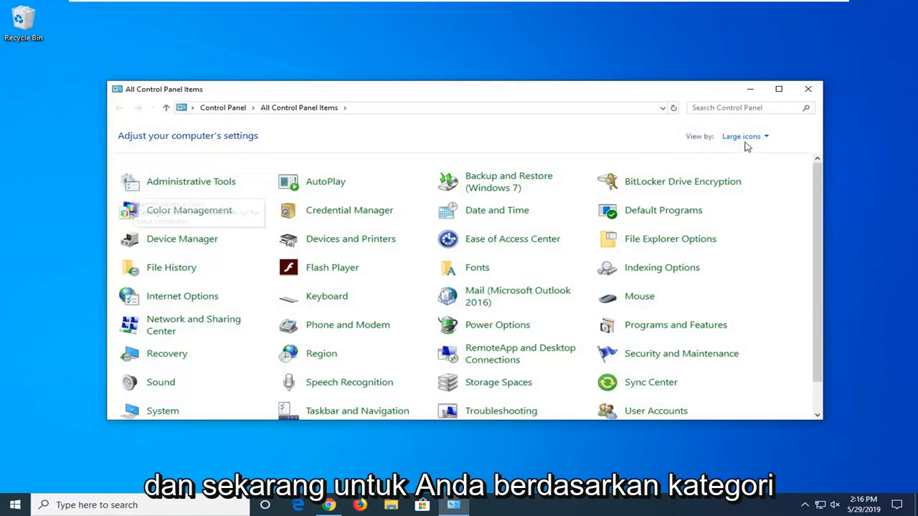
mouse_move(748, 144)
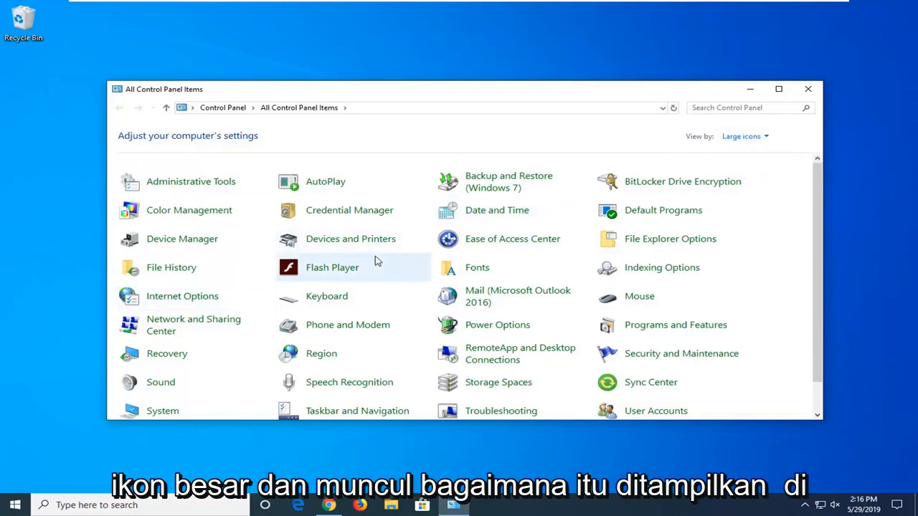
mouse_move(258, 251)
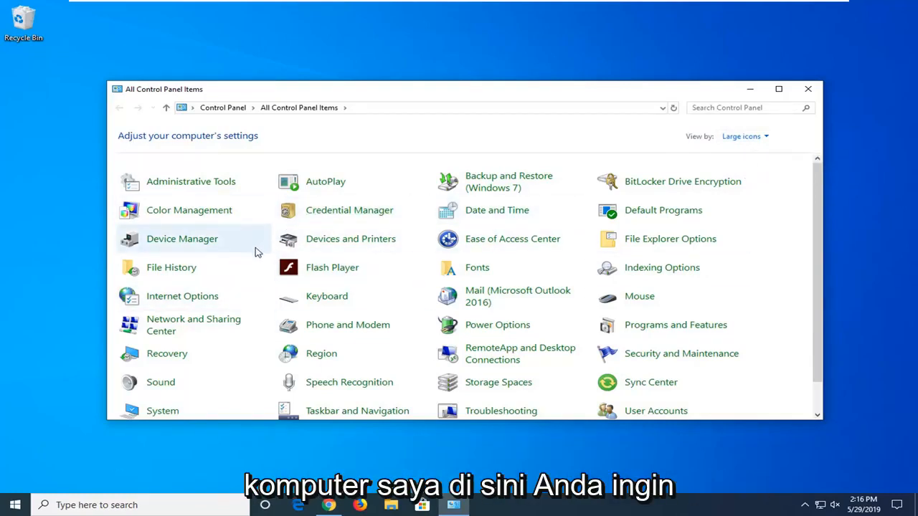
mouse_move(344, 238)
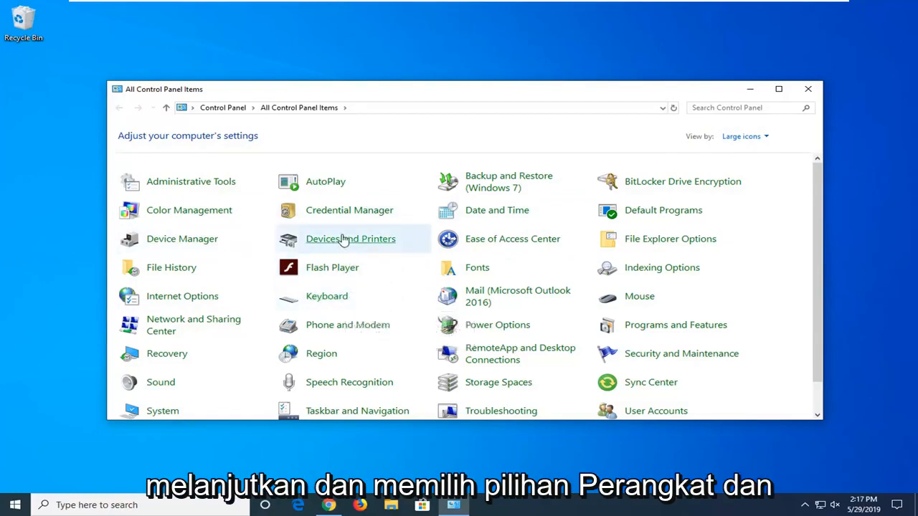
mouse_move(364, 244)
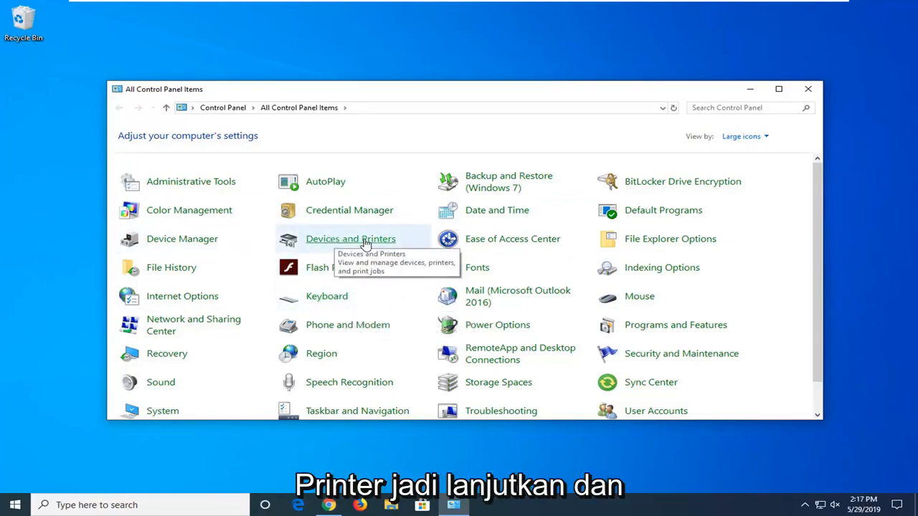
Open Devices and Printers and re-expand the Printers group listing four printers.
click(350, 238)
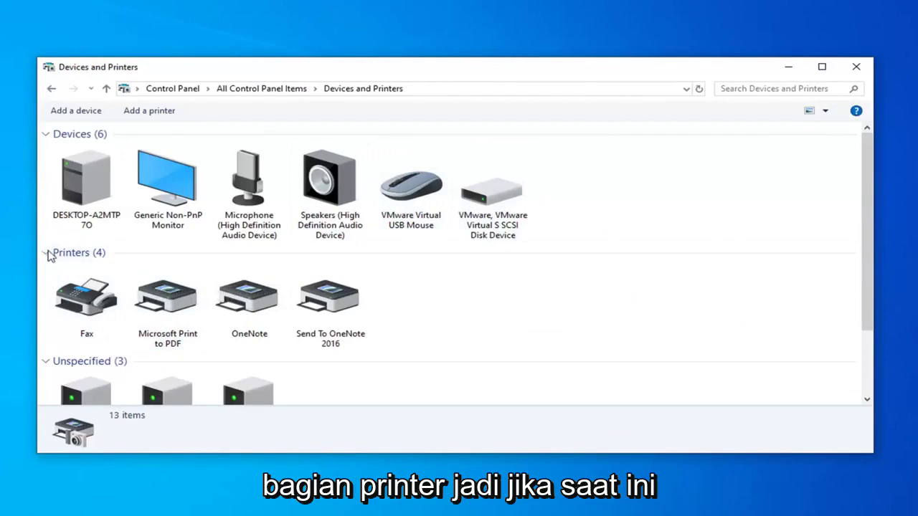
click(46, 252)
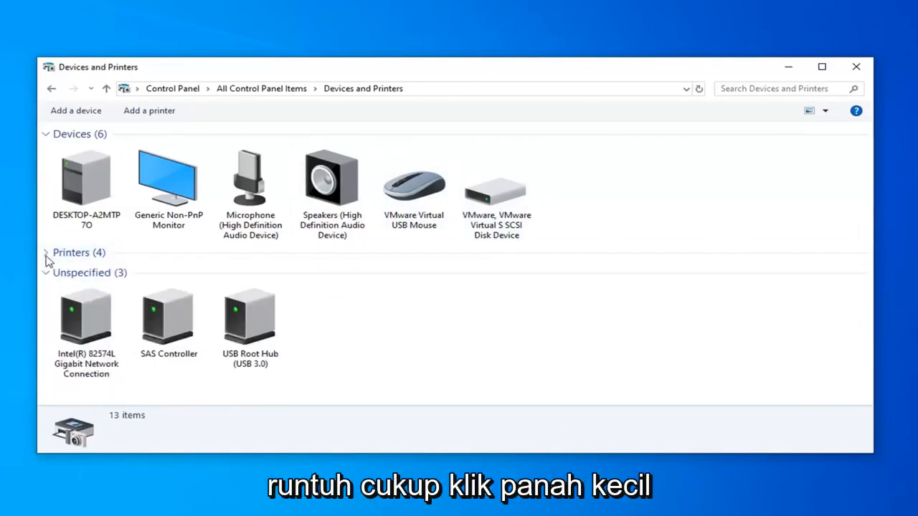
click(46, 253)
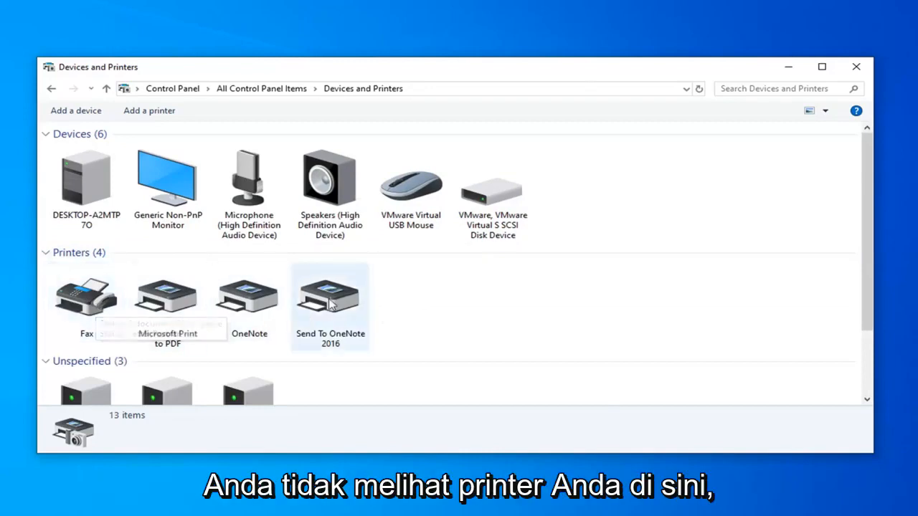
mouse_move(149, 110)
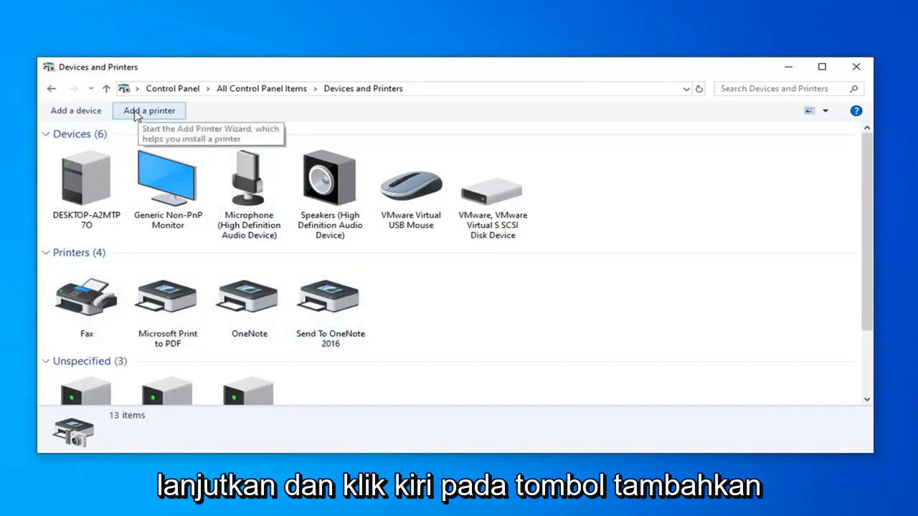
Start adding a printer and choose 'The printer that I want isn't listed'.
click(149, 111)
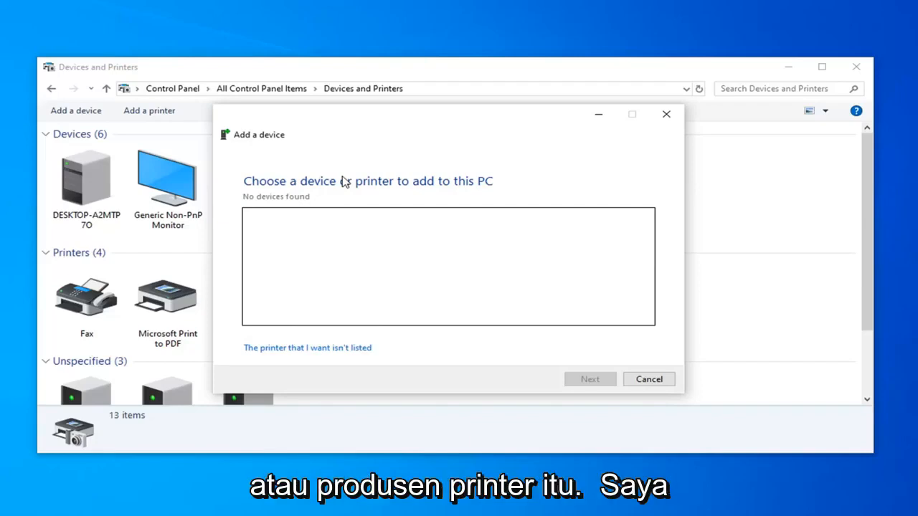
mouse_move(312, 252)
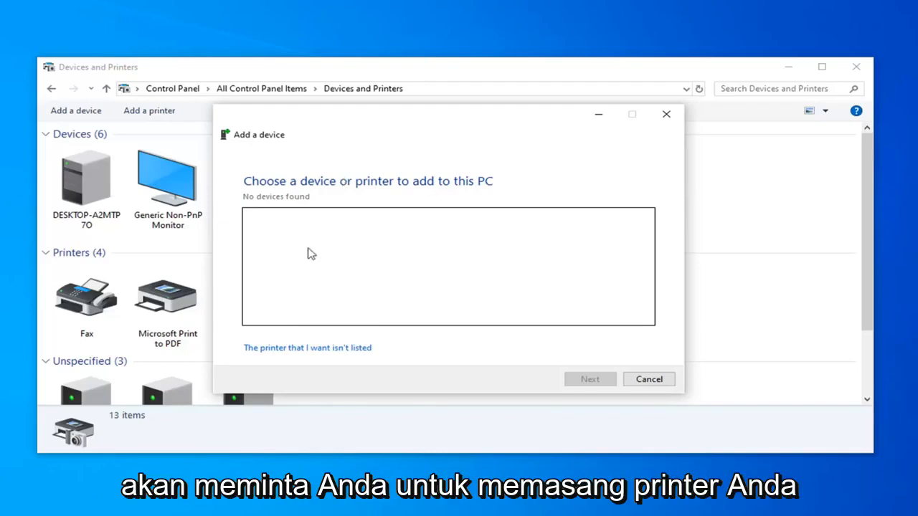
mouse_move(357, 213)
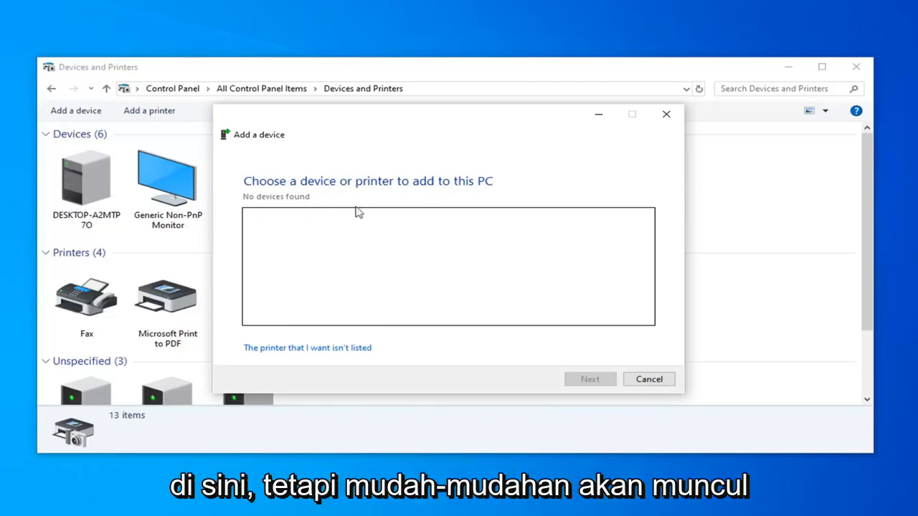
mouse_move(318, 355)
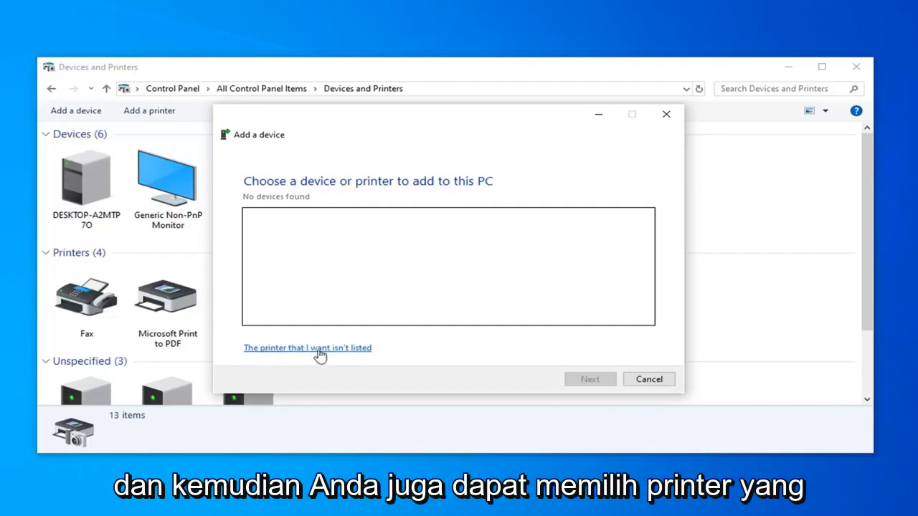
click(307, 349)
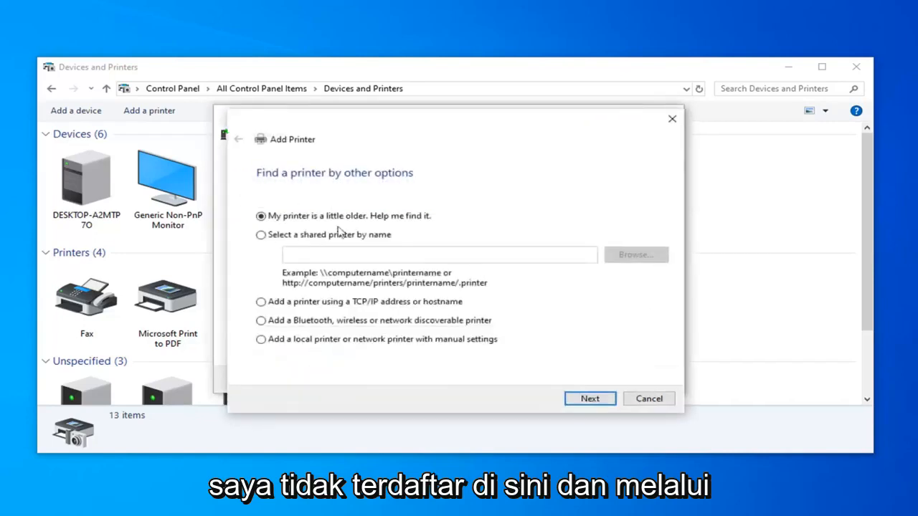
mouse_move(321, 415)
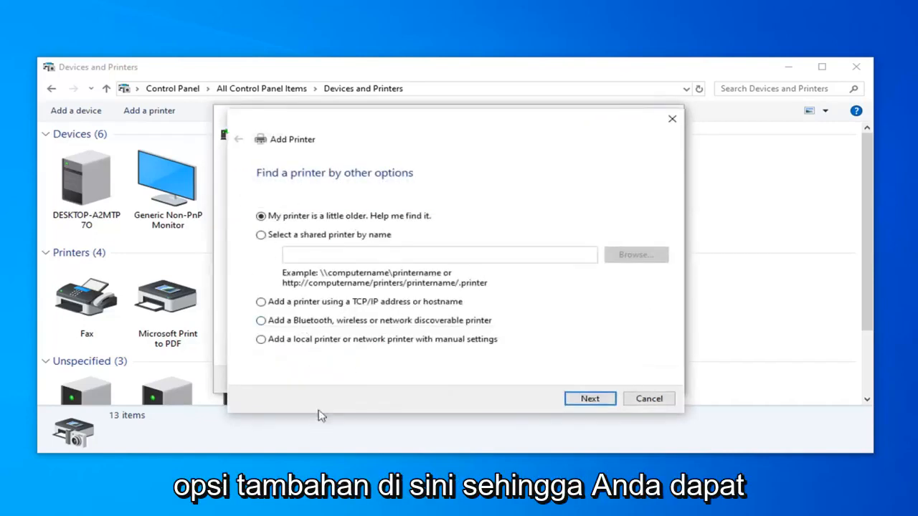
mouse_move(318, 243)
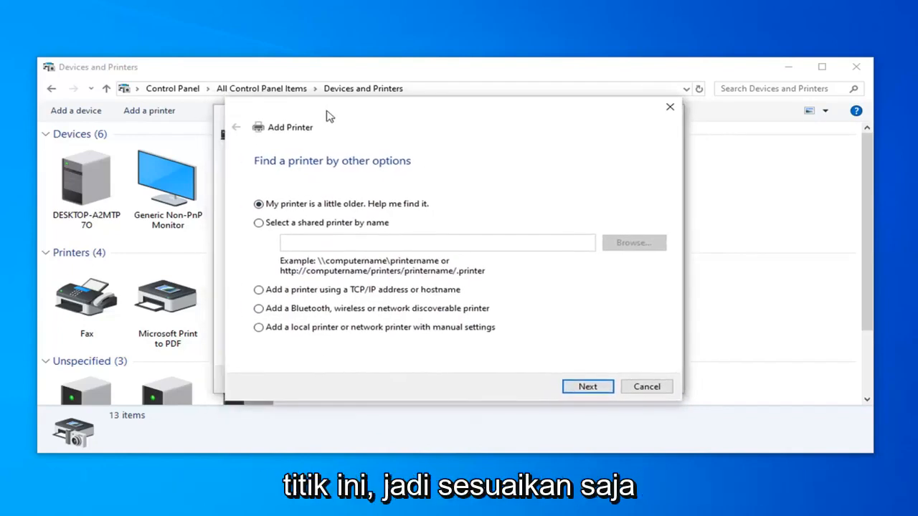
mouse_move(333, 338)
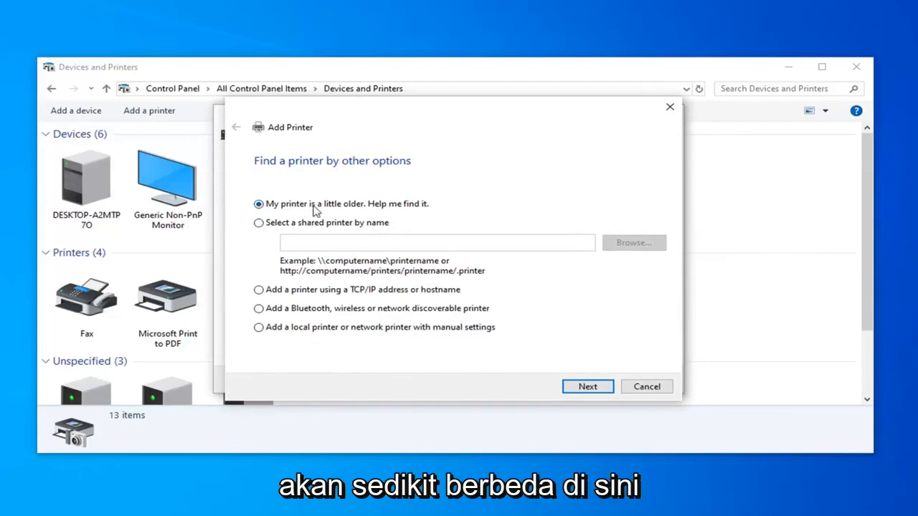
mouse_move(341, 218)
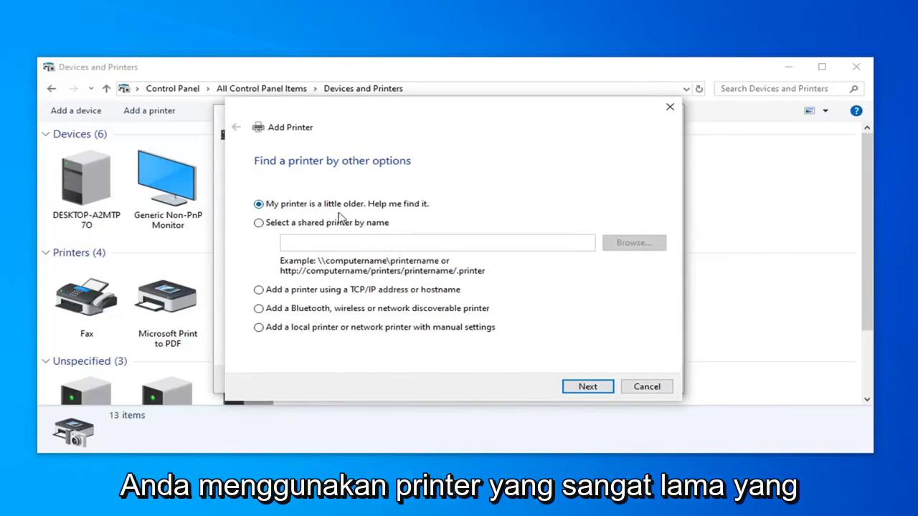
mouse_move(347, 206)
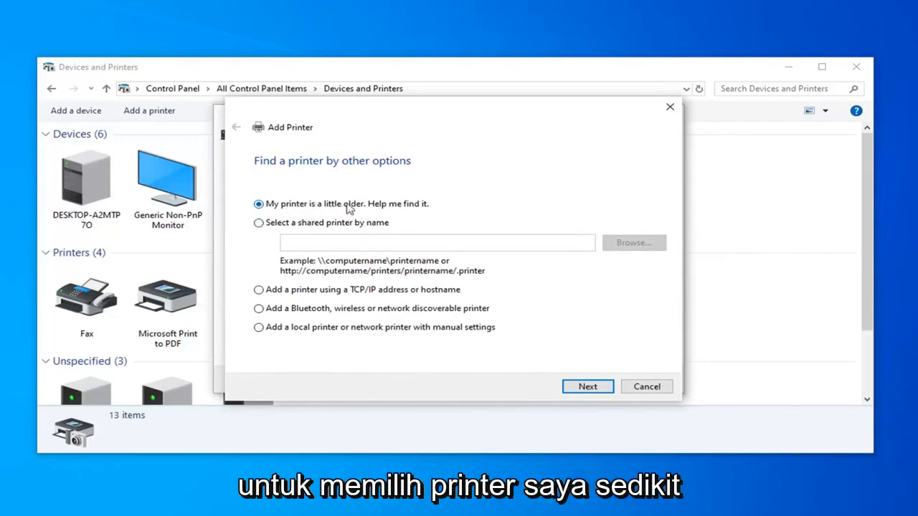
mouse_move(344, 212)
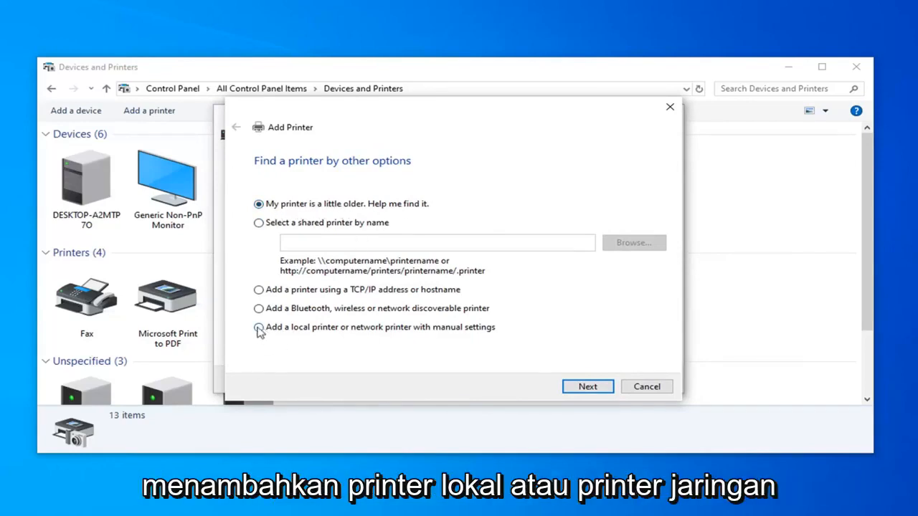
Try the Bluetooth and TCP/IP options, then settle on a local or network printer with manual settings.
click(258, 328)
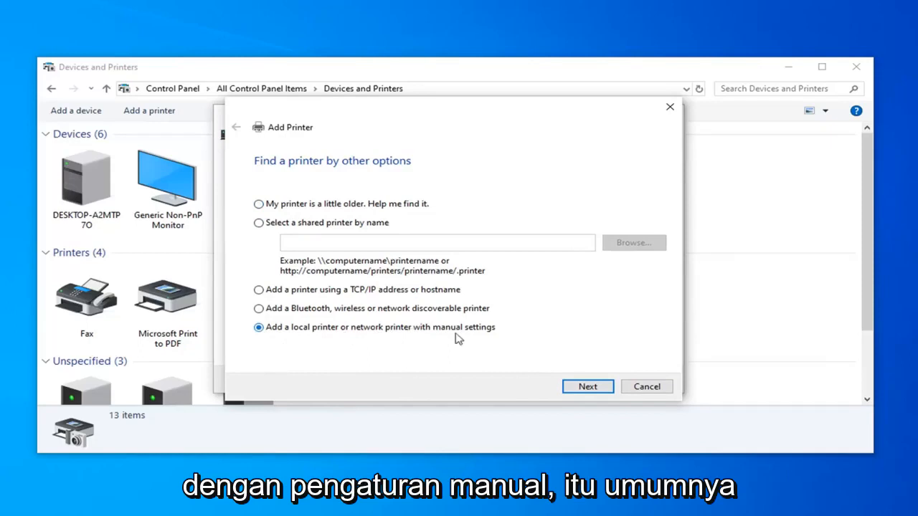
mouse_move(332, 387)
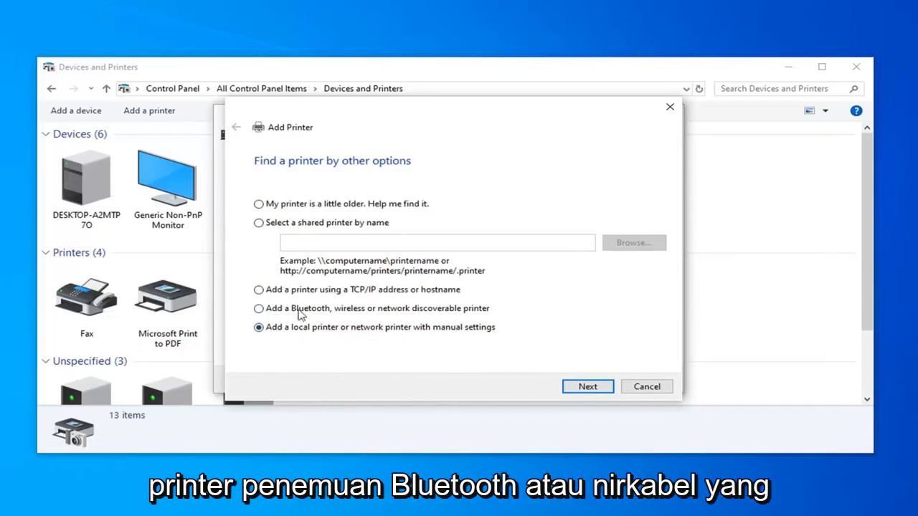
mouse_move(472, 313)
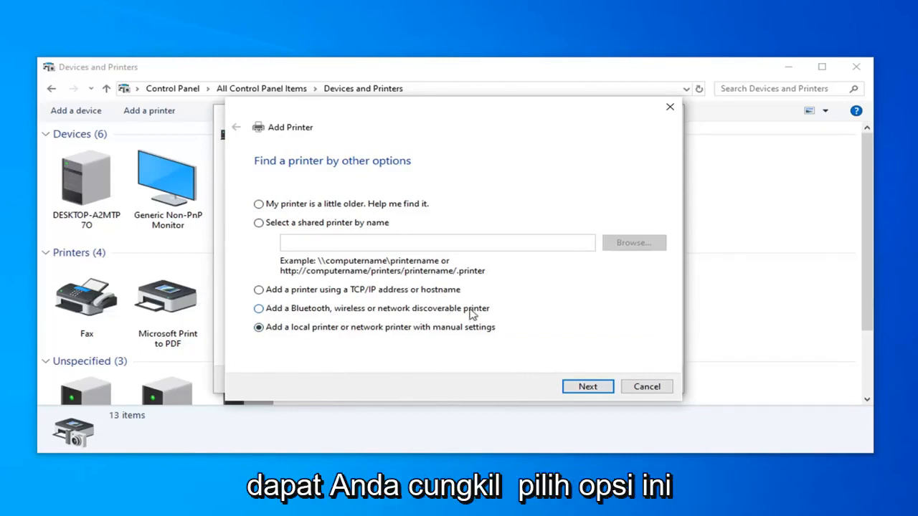
click(259, 308)
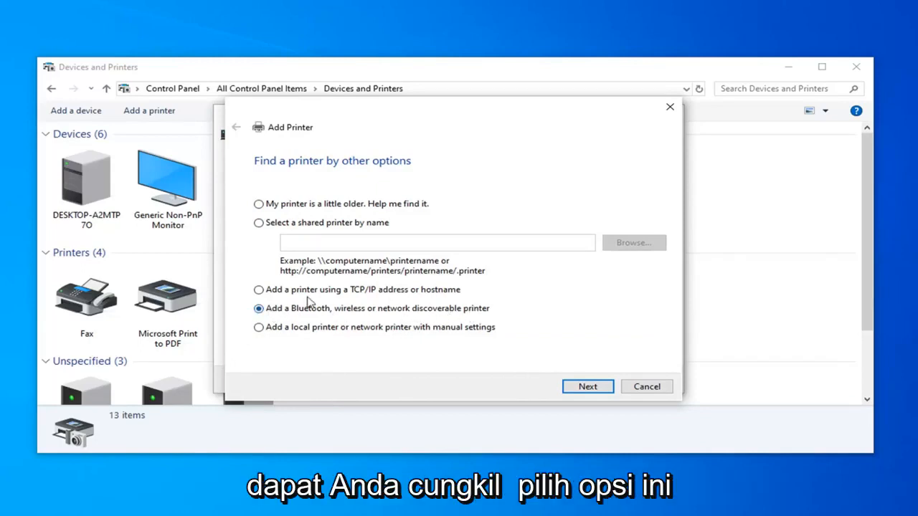
click(258, 290)
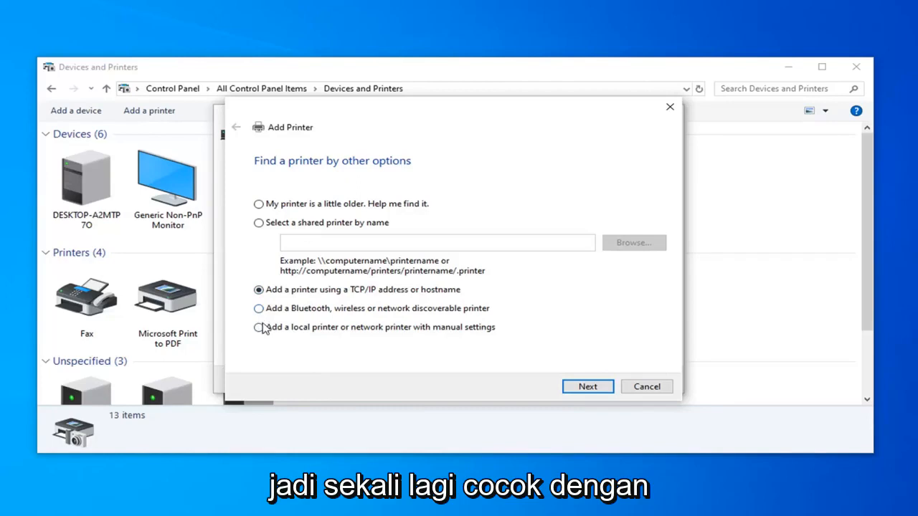
click(258, 327)
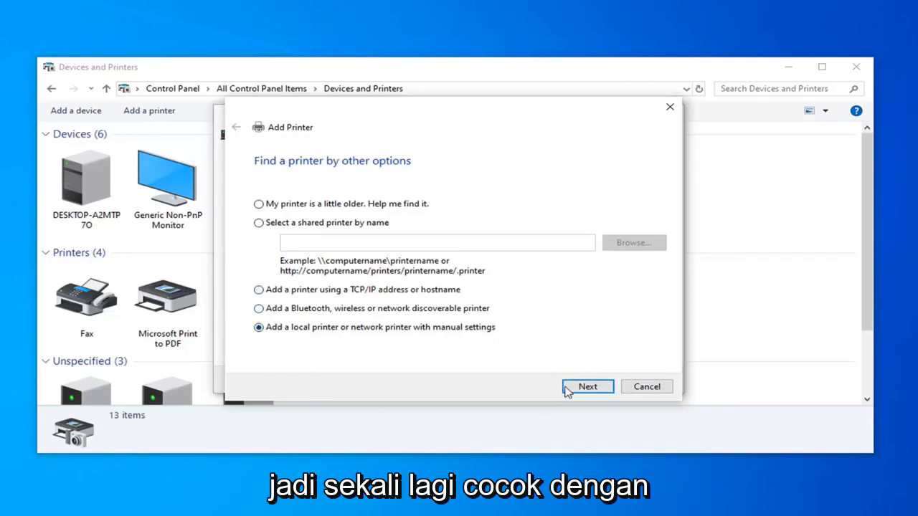
Advance through the port page to the printer driver list, then cancel the wizard.
click(588, 387)
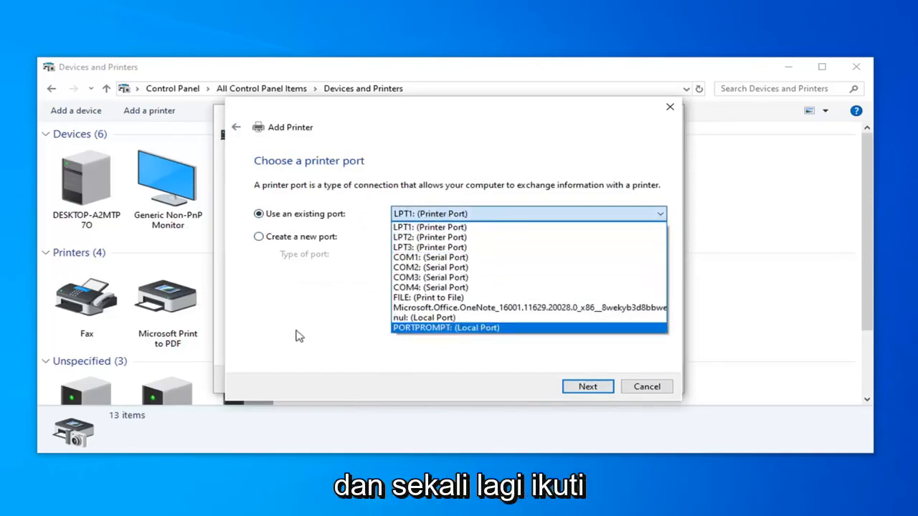
click(588, 387)
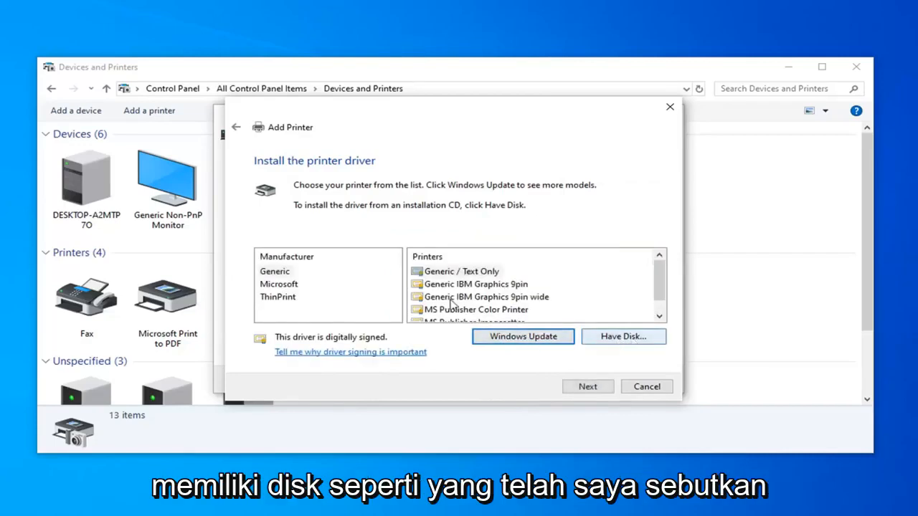
click(645, 387)
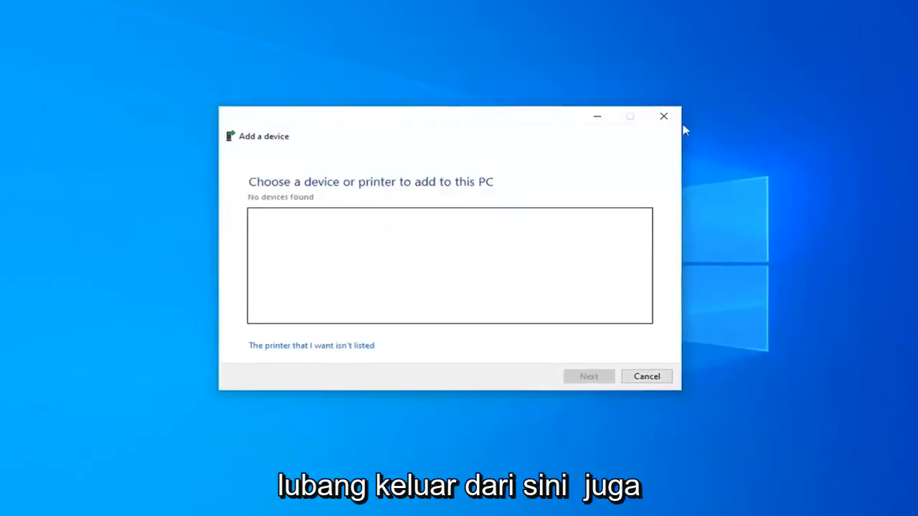
Close the leftover Add a device window and open Device Manager via Start search.
click(10, 508)
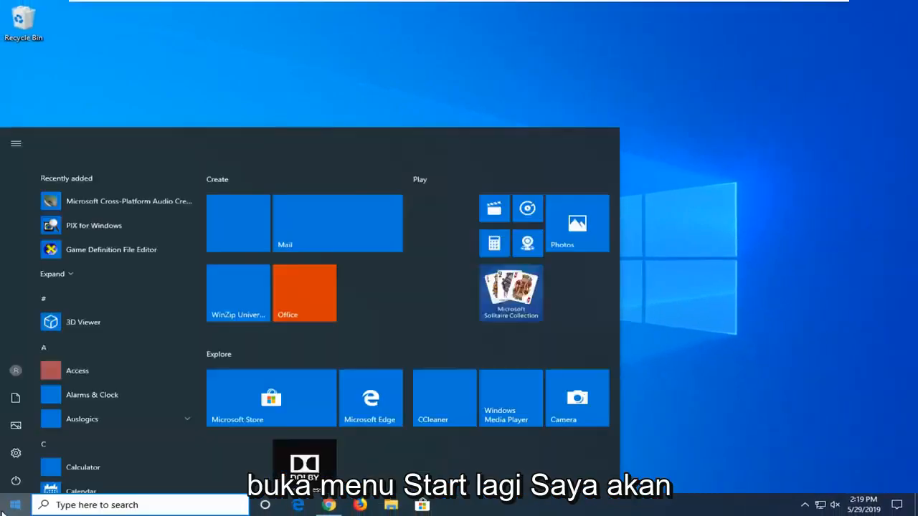
text(device manager)
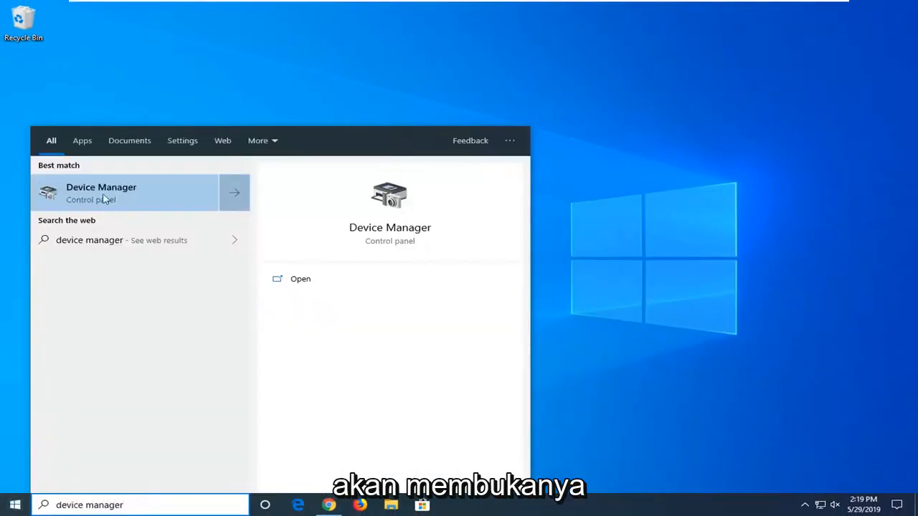
click(100, 192)
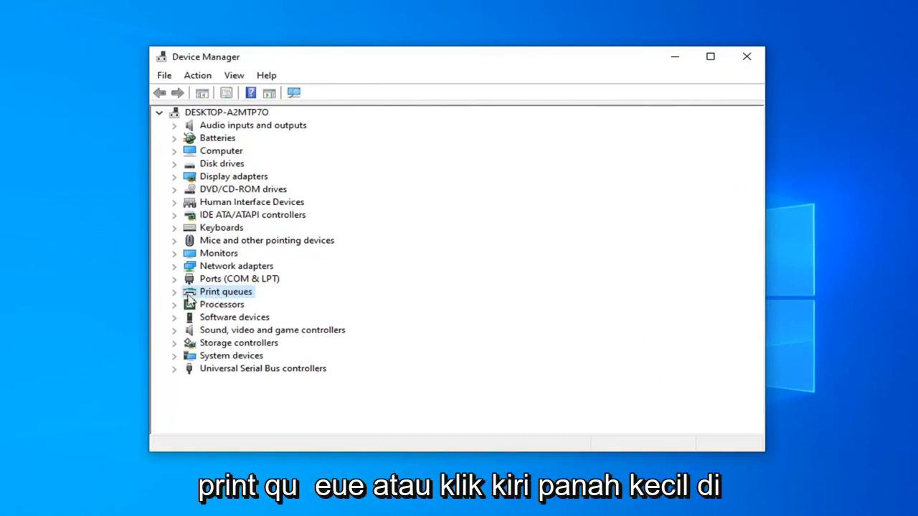
Uninstall Microsoft Print to PDF from the Print queues category and confirm removal.
click(175, 291)
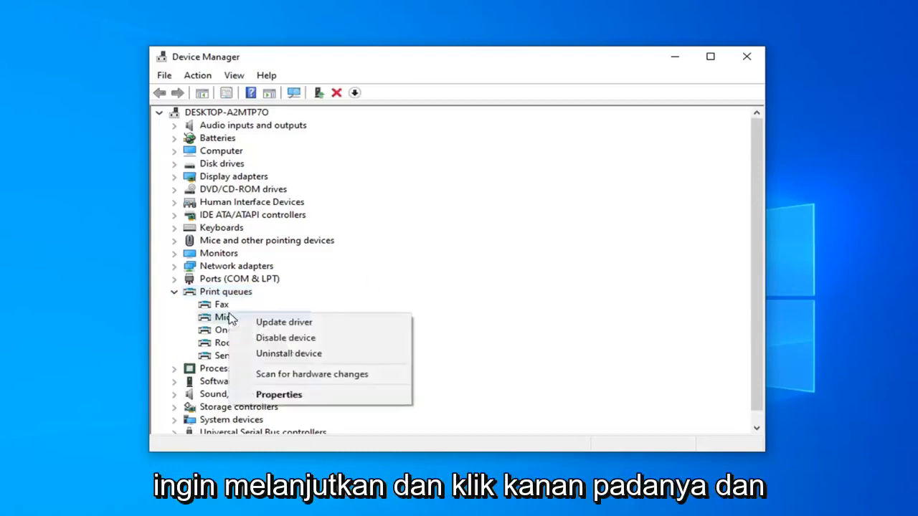
click(287, 353)
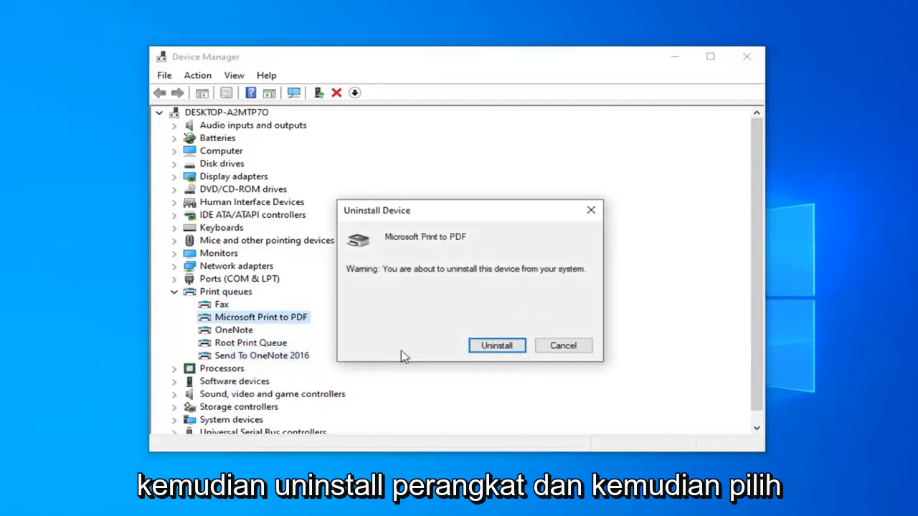
click(496, 345)
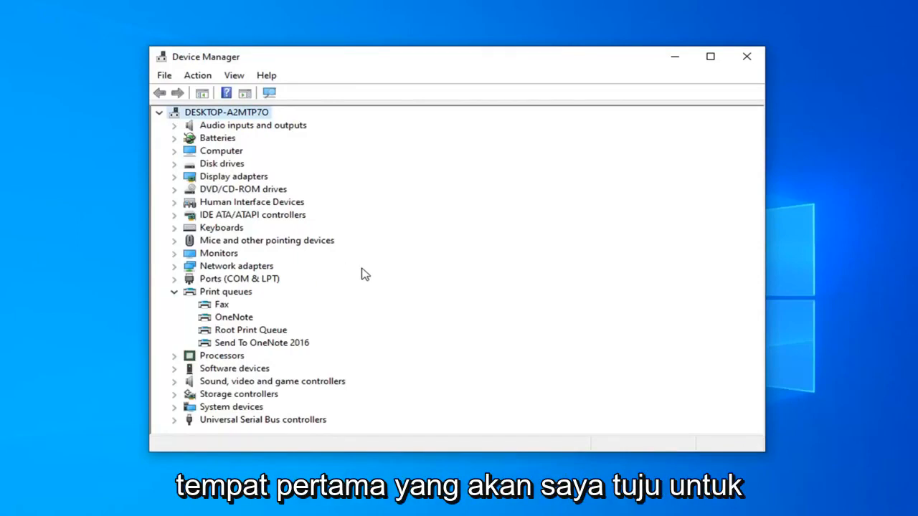
mouse_move(744, 58)
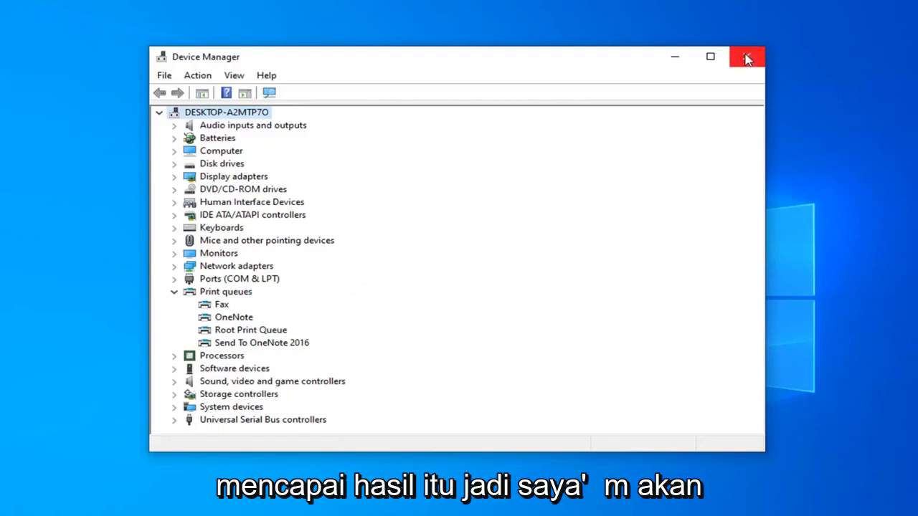
Close Device Manager, leaving the Windows 10 desktop clear with no windows open.
click(746, 57)
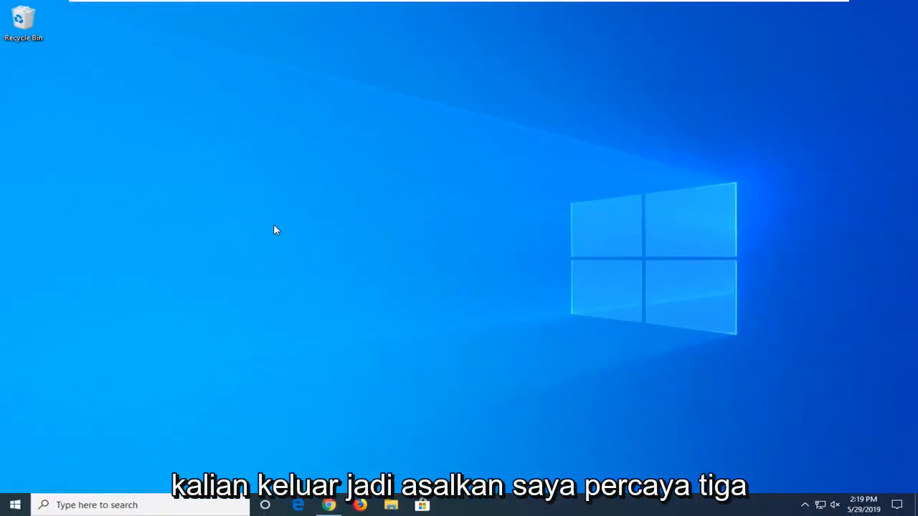